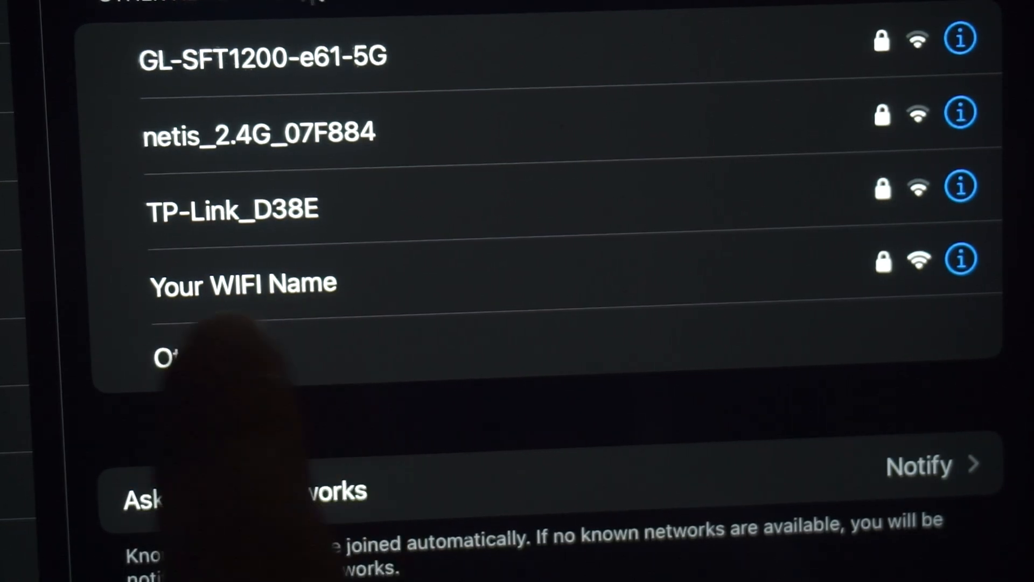
# Join the 'Your WIFI Name' network by entering its password in iPadOS Settings.
pyautogui.click(243, 283)
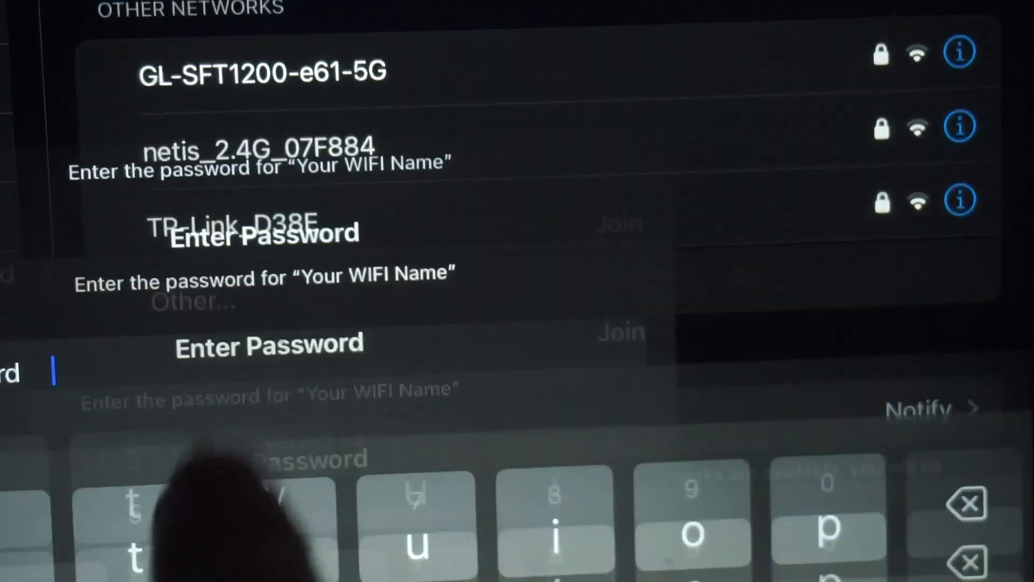
pyautogui.write('5')
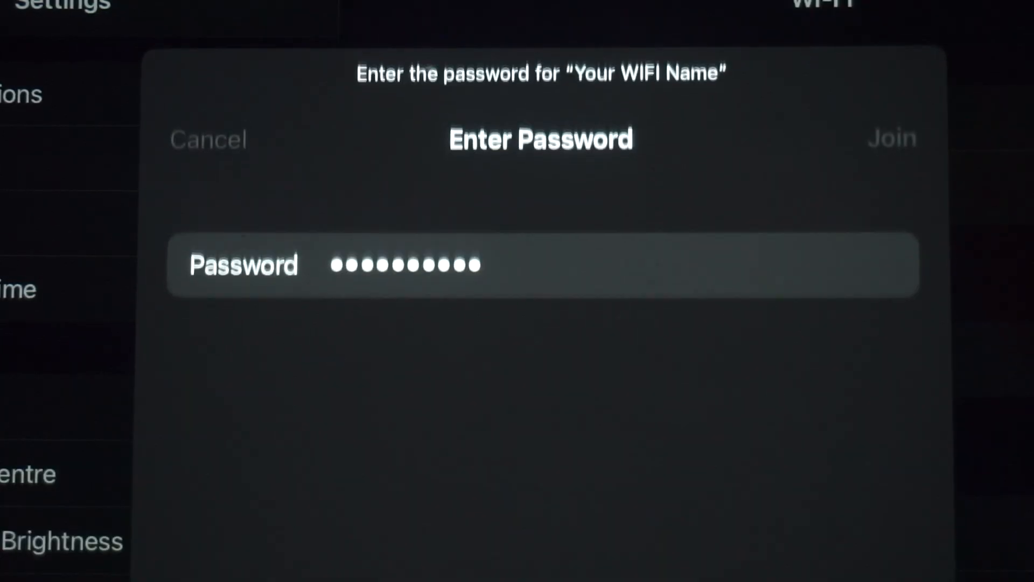
pyautogui.click(891, 139)
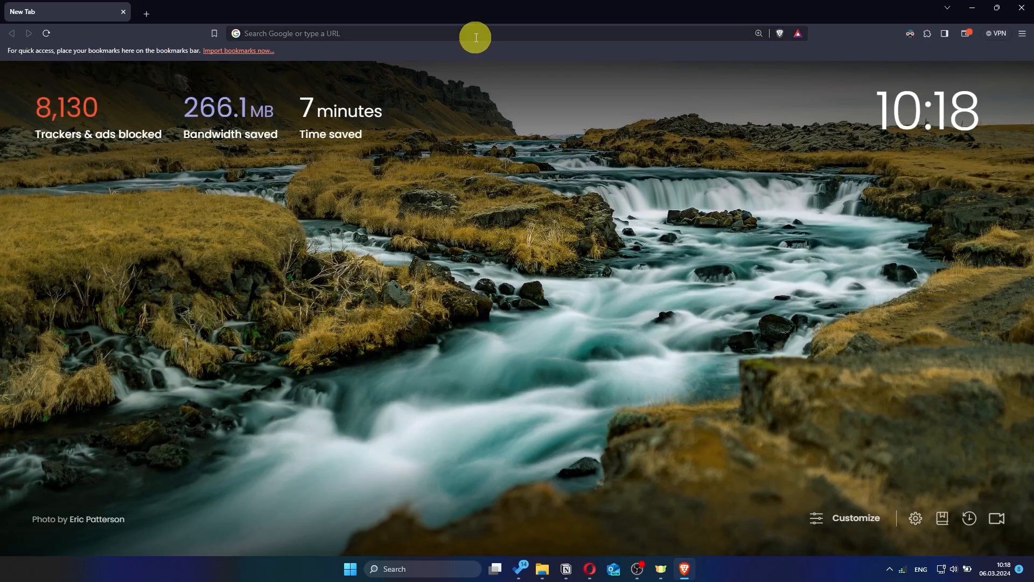
pyautogui.write('as')
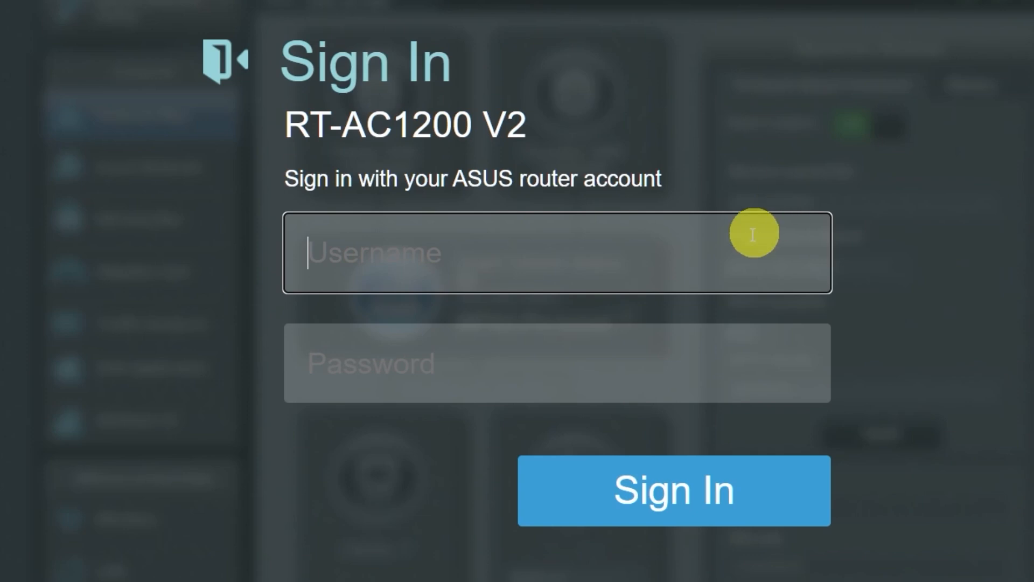
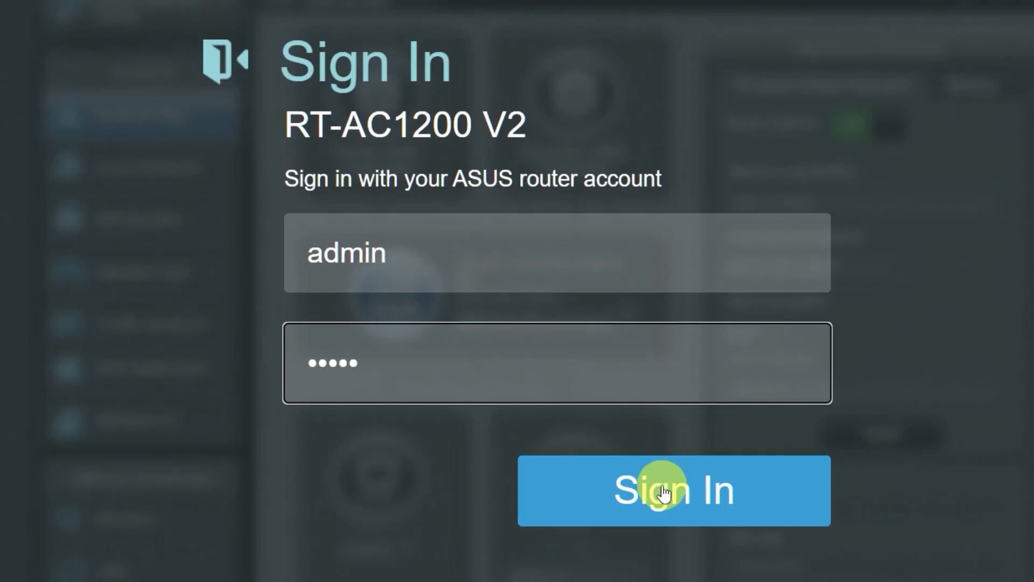
pyautogui.click(672, 491)
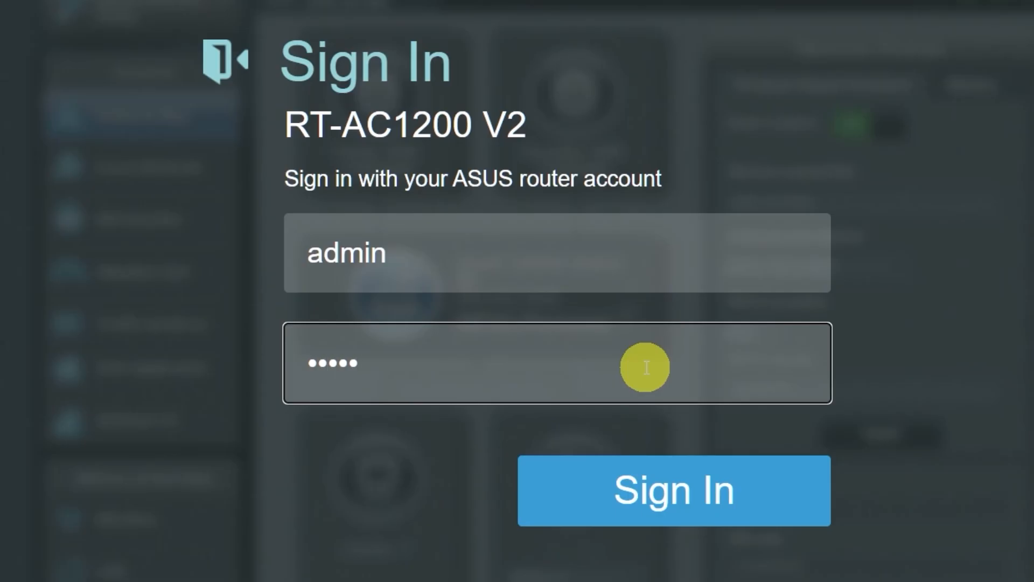
pyautogui.click(673, 491)
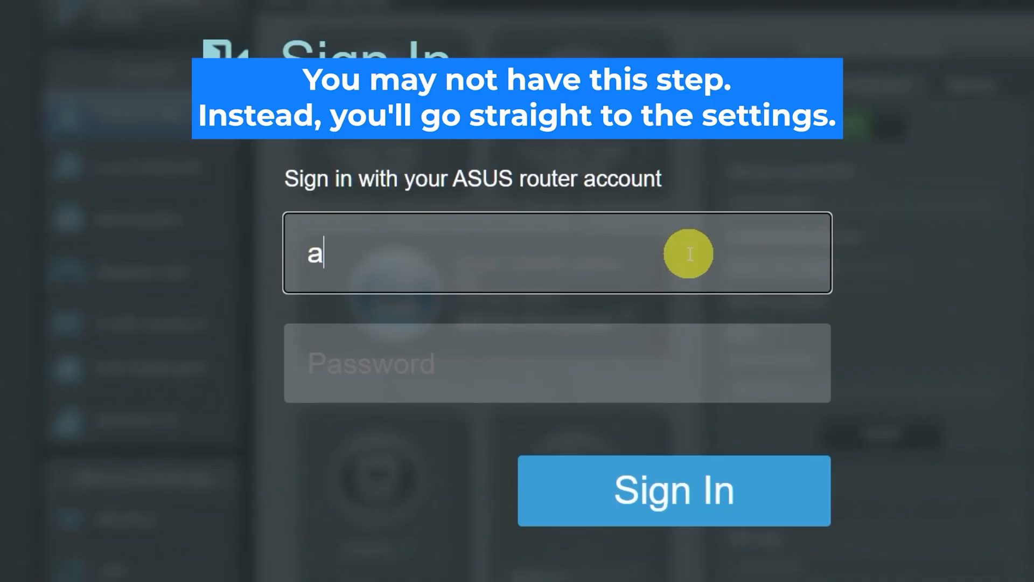
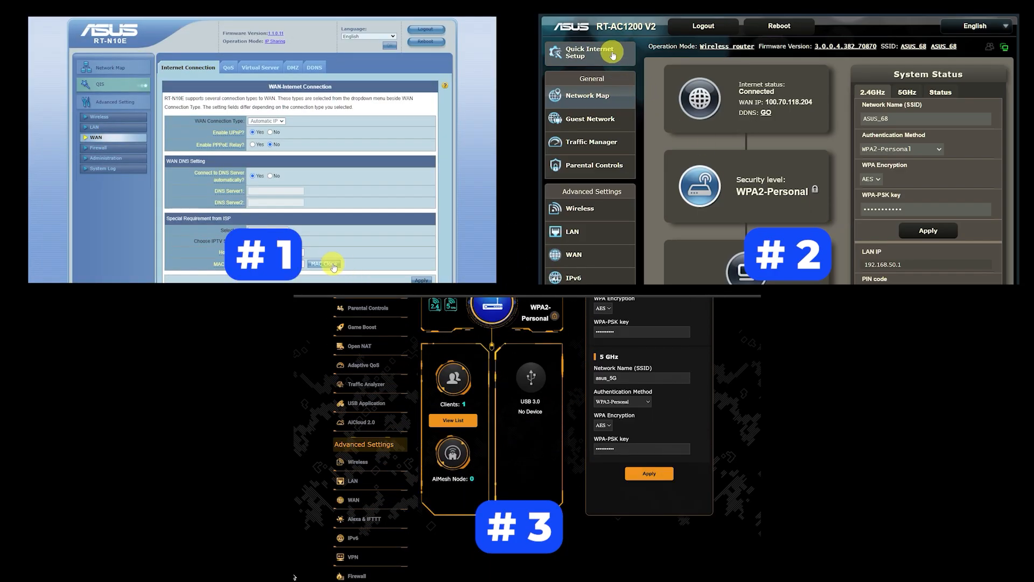
pyautogui.click(589, 53)
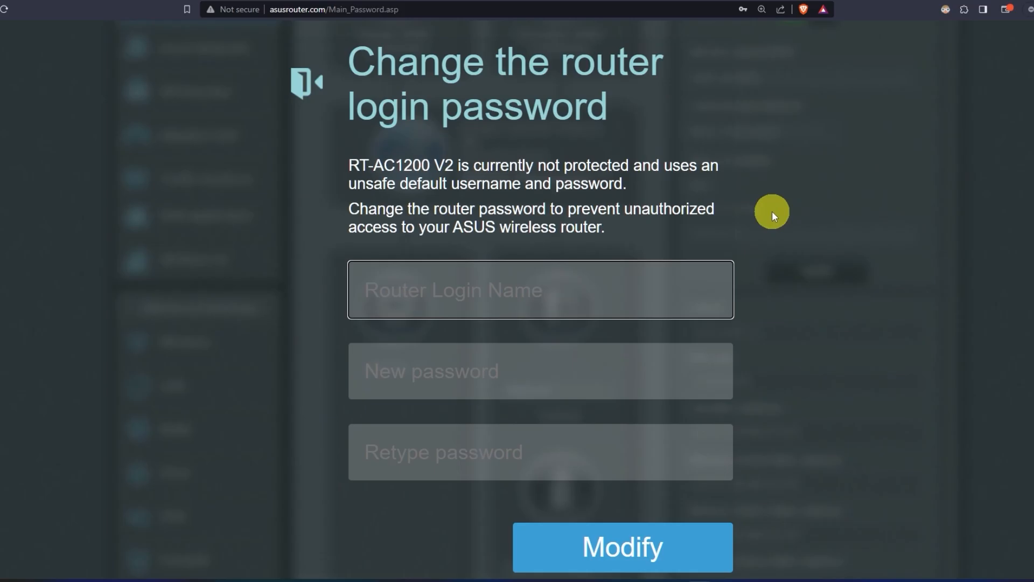
# Change the router login name to asus, set a new password and save it.
pyautogui.write('asu')
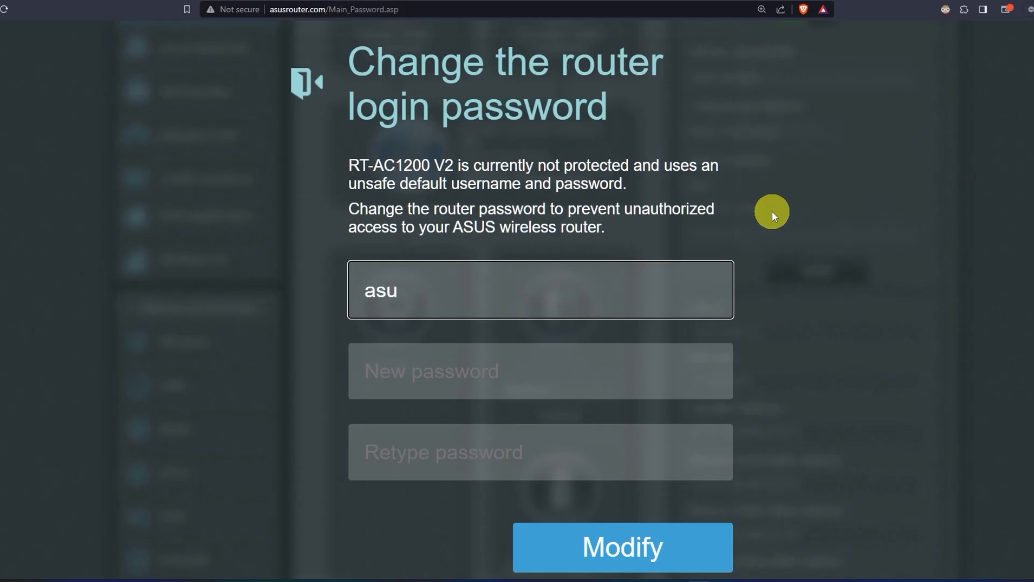
pyautogui.click(540, 370)
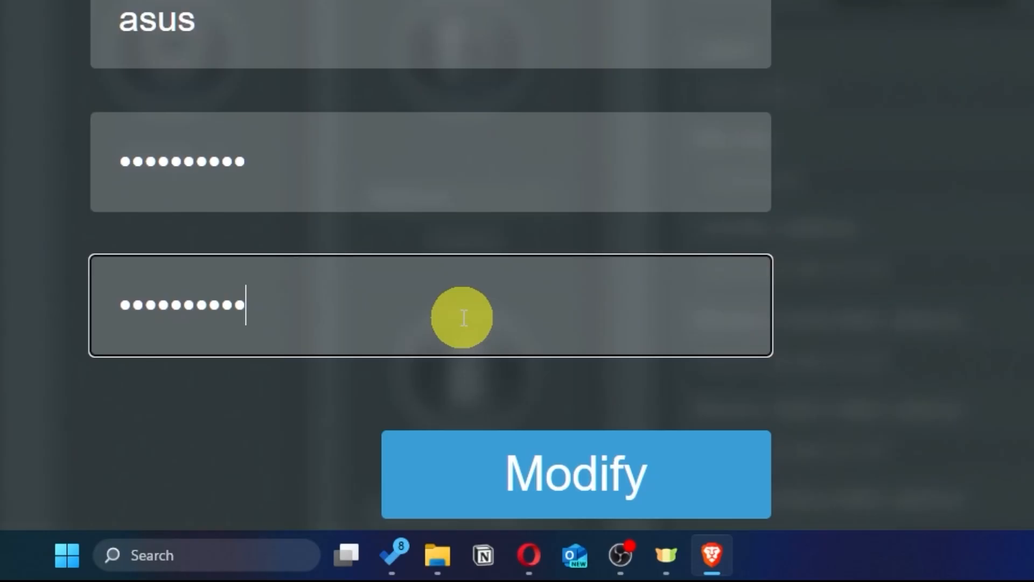
pyautogui.click(575, 474)
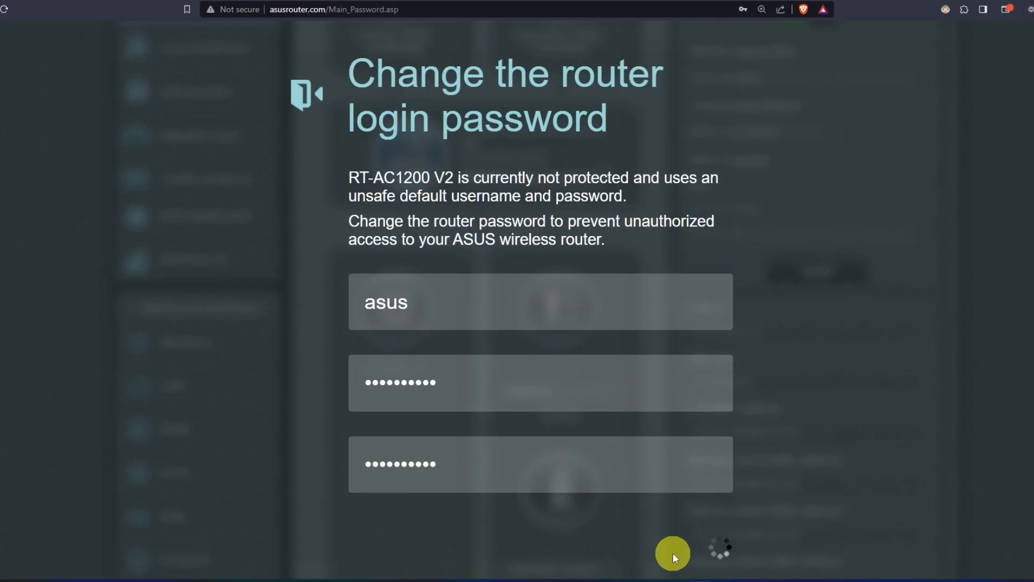
pyautogui.click(673, 552)
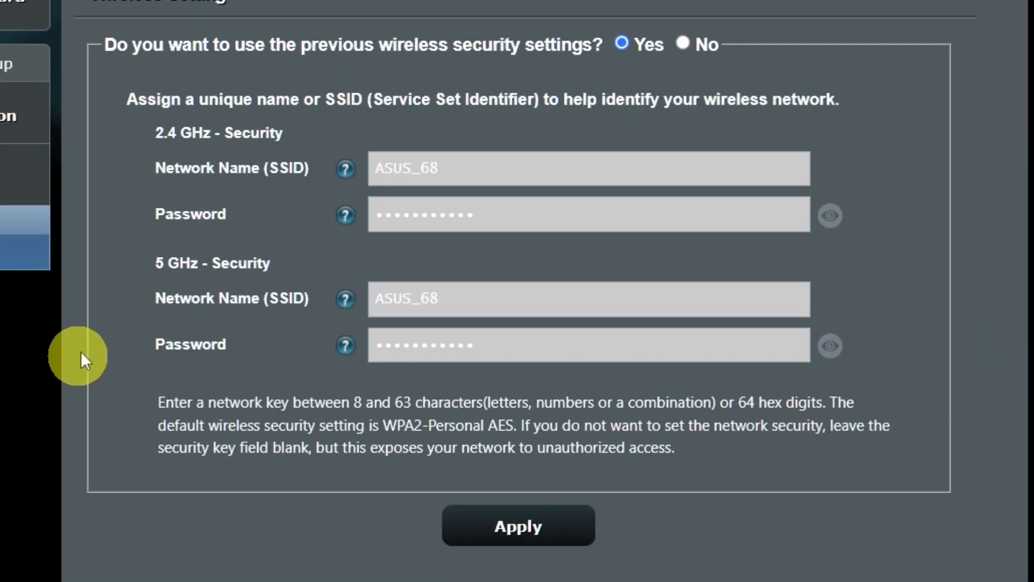
pyautogui.moveTo(478, 215)
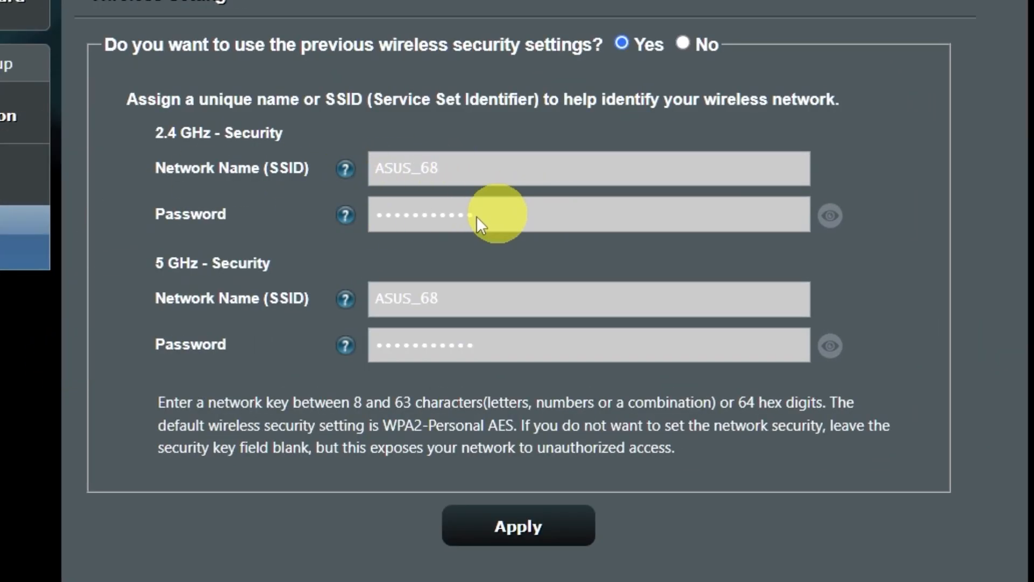
pyautogui.click(830, 346)
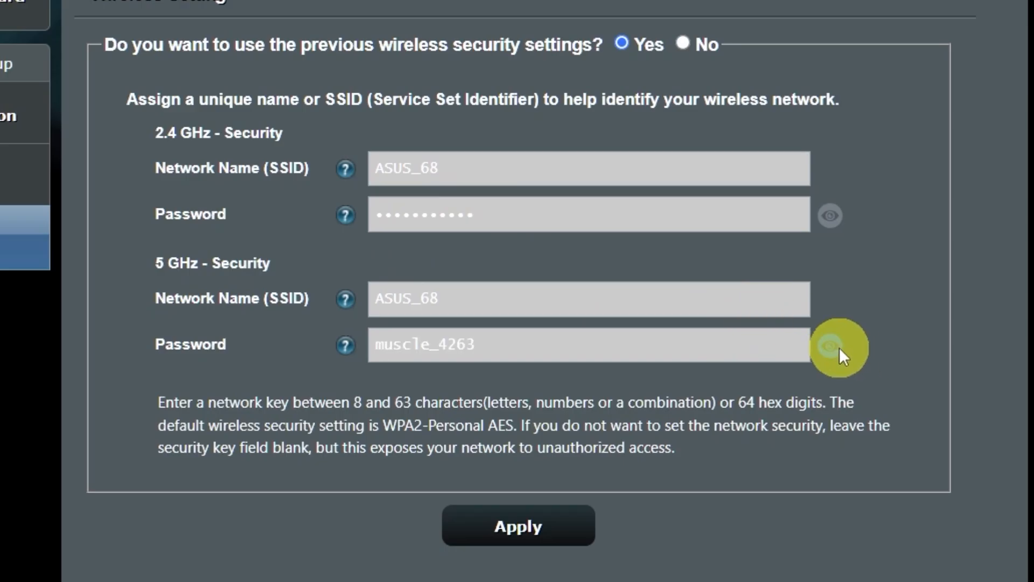
pyautogui.click(830, 215)
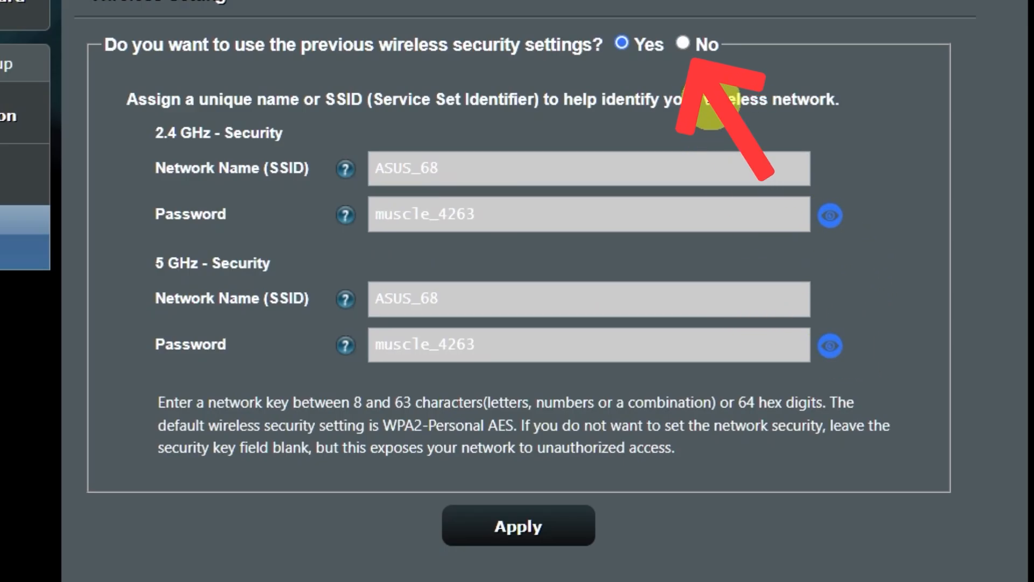
pyautogui.click(683, 44)
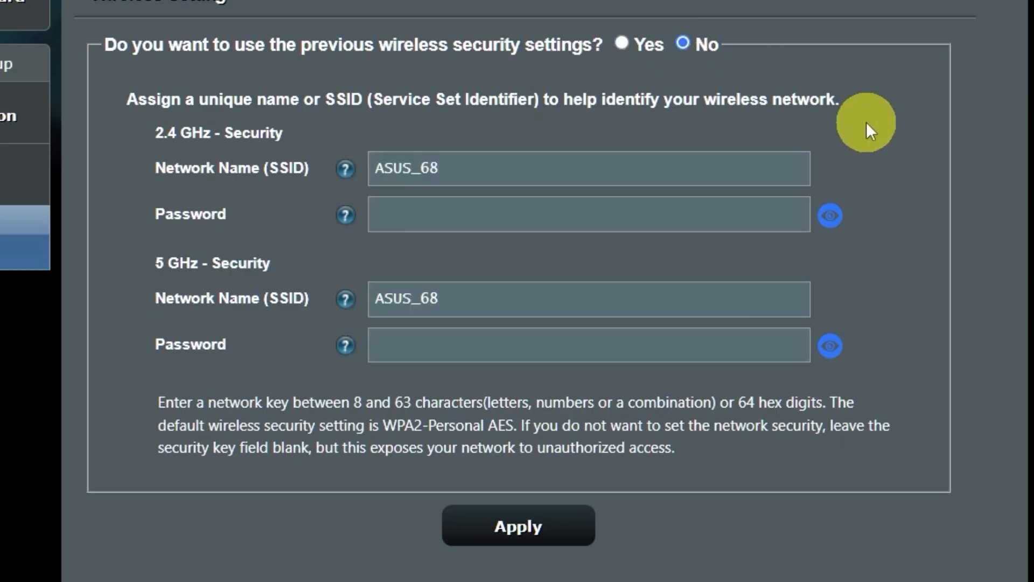
pyautogui.click(588, 215)
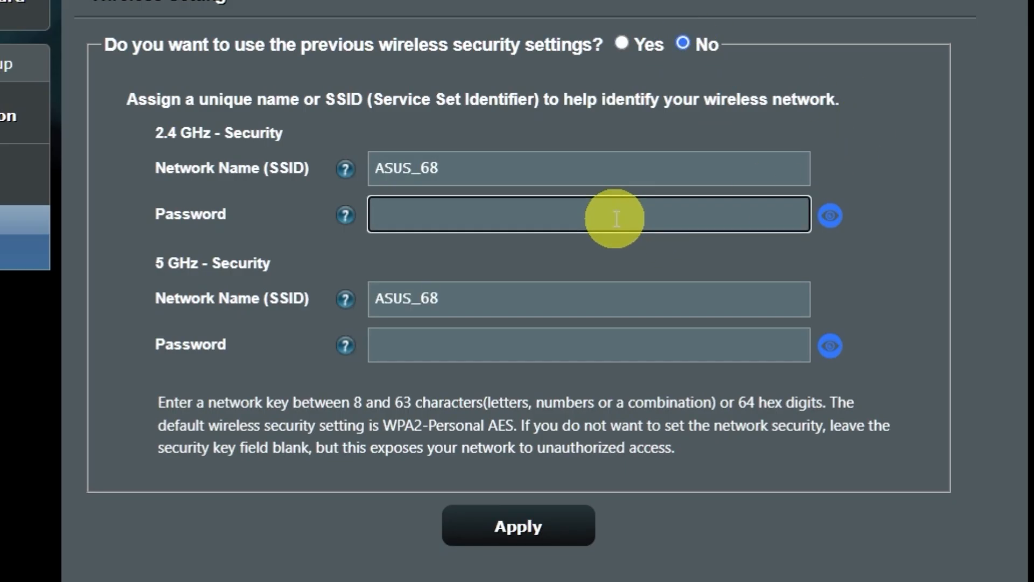
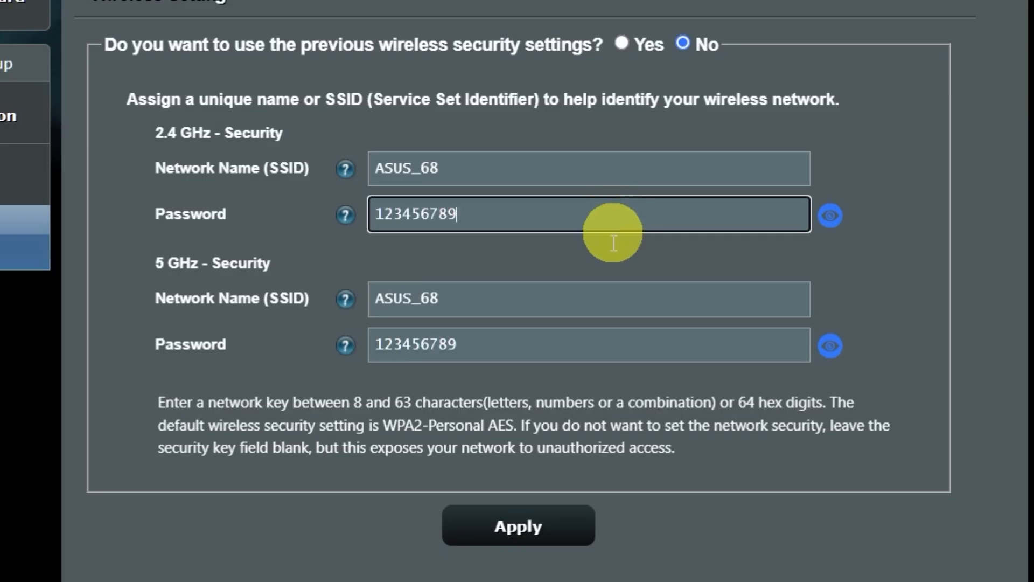
pyautogui.click(517, 525)
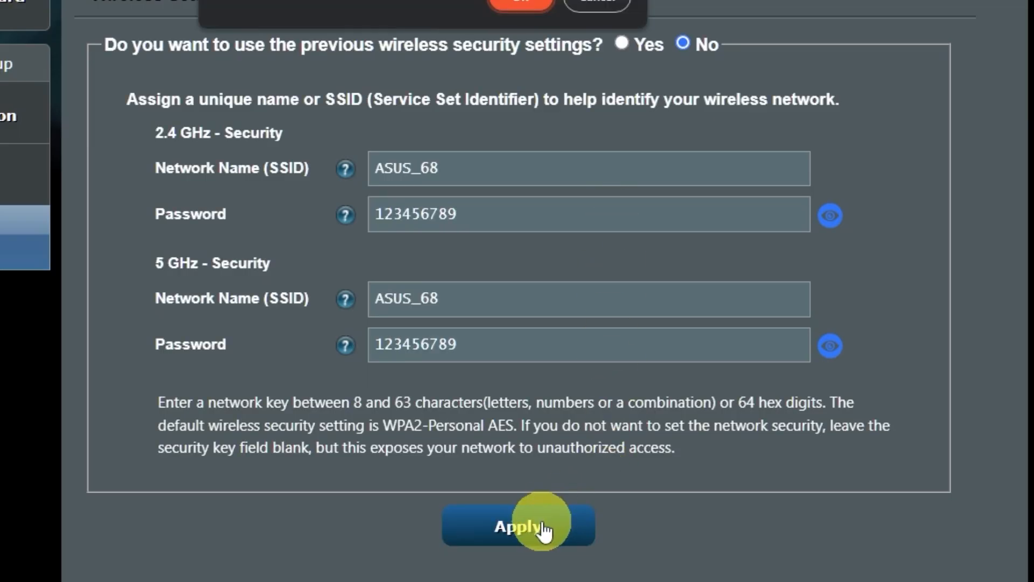
pyautogui.click(518, 524)
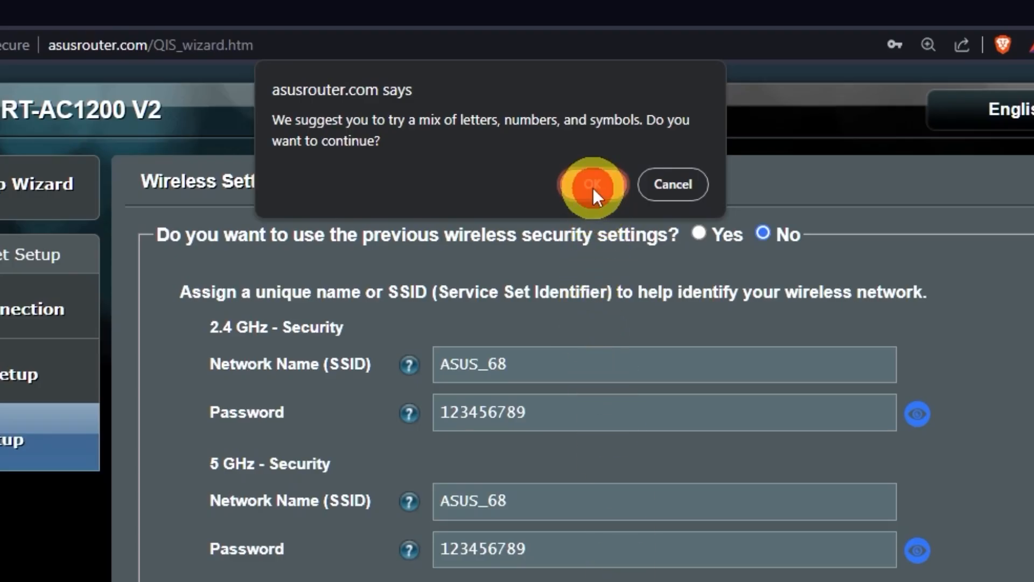
pyautogui.click(594, 184)
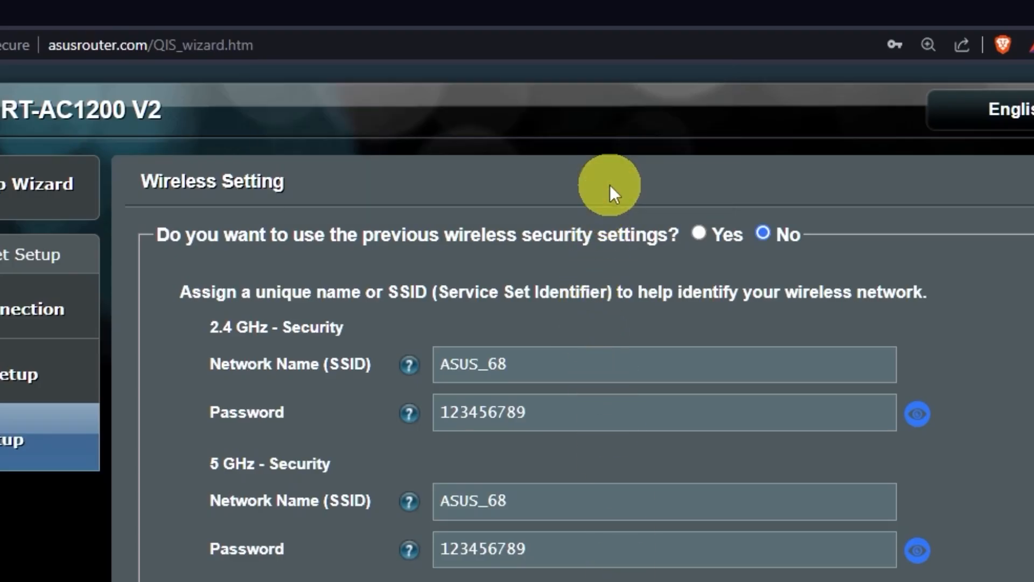
pyautogui.moveTo(617, 212)
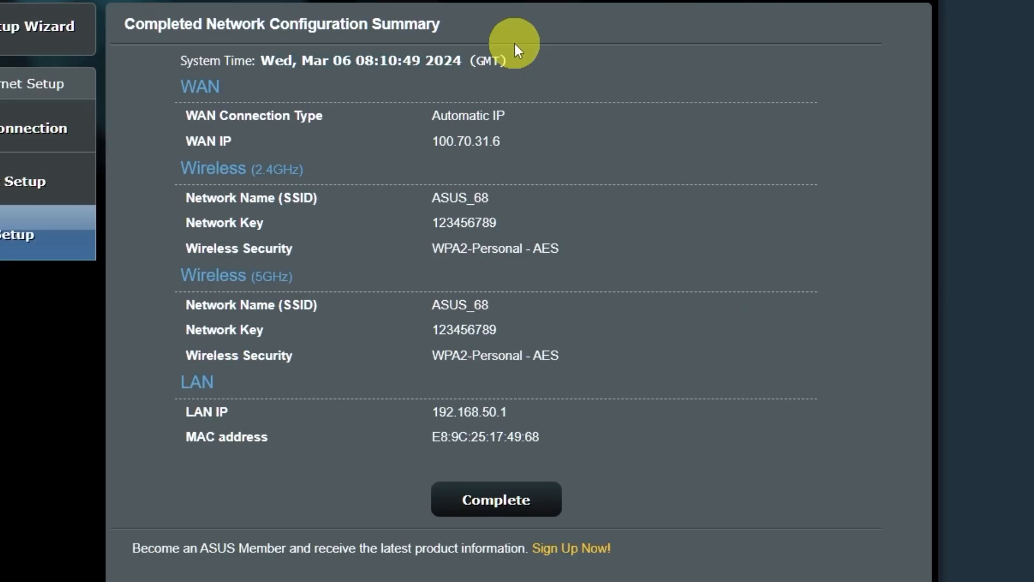
pyautogui.moveTo(558, 149)
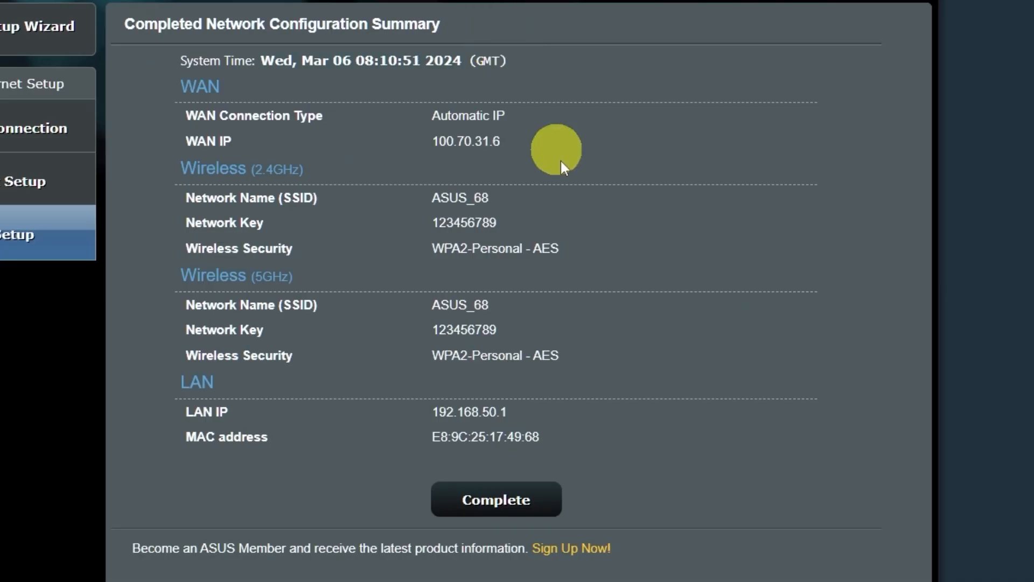
# Confirm the Completed Network Configuration Summary to finish the setup wizard.
pyautogui.click(496, 499)
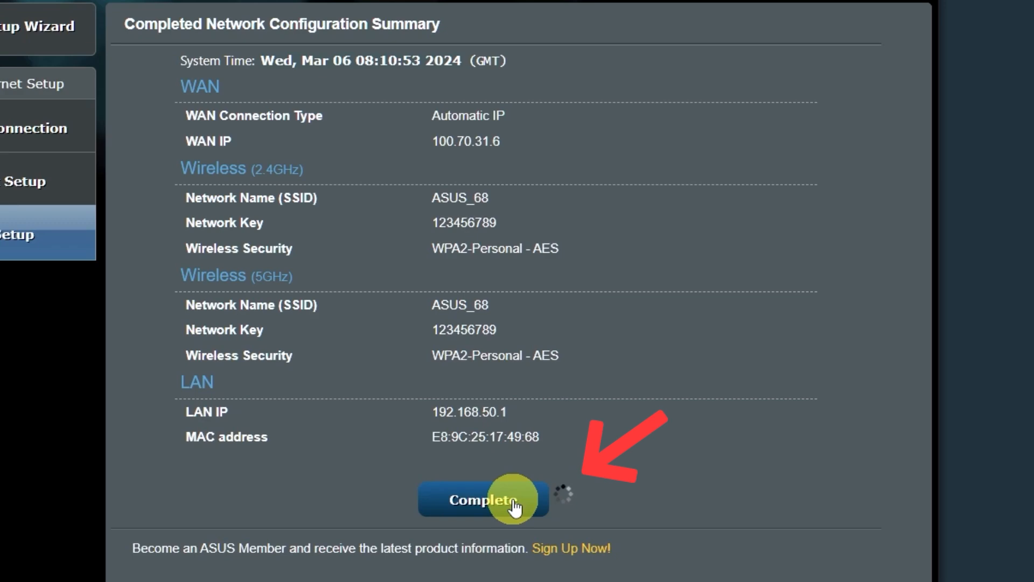
pyautogui.click(482, 499)
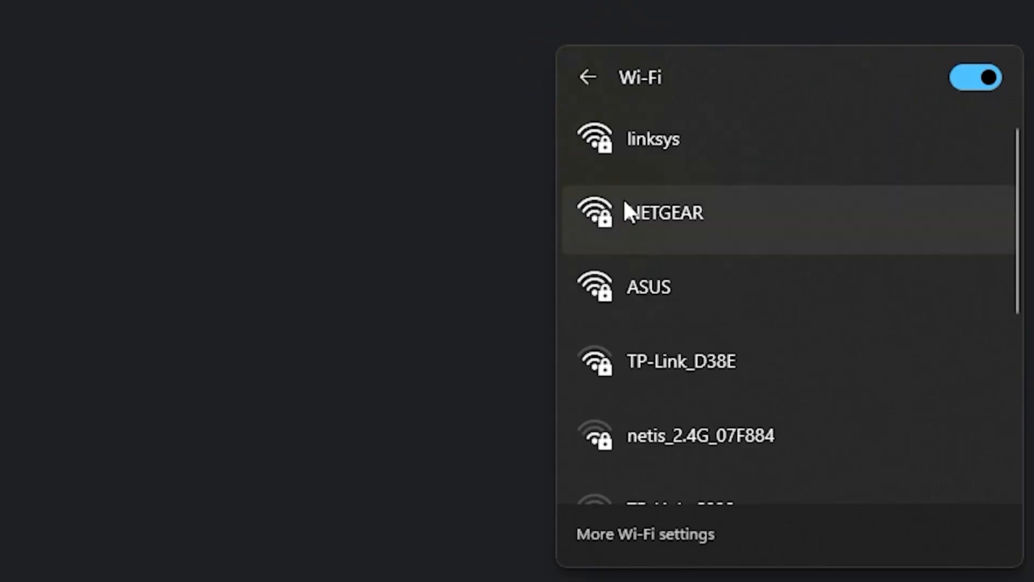
# Connect Windows 11 to the ASUS Wi-Fi network using its security key.
pyautogui.click(648, 286)
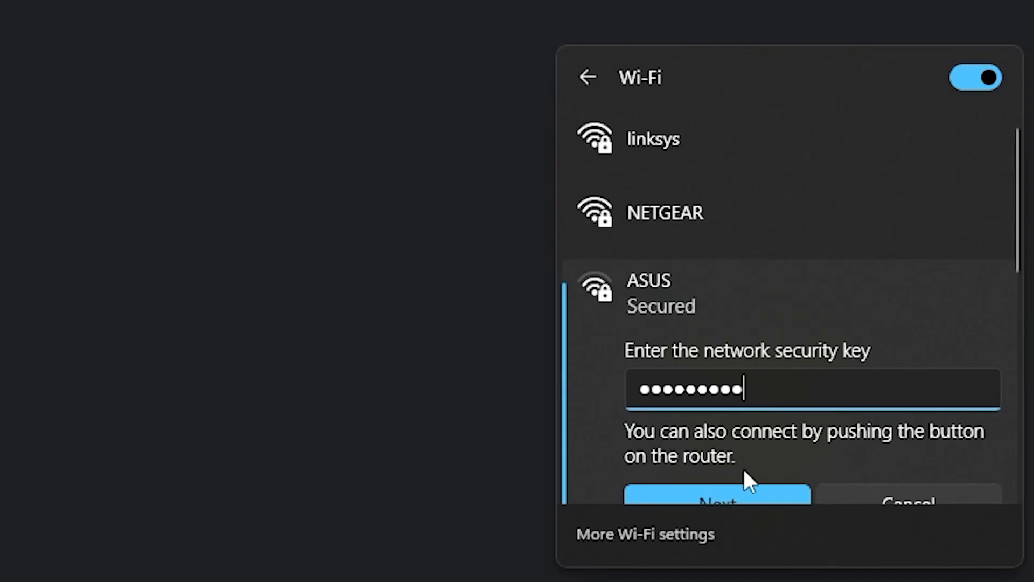
pyautogui.click(717, 500)
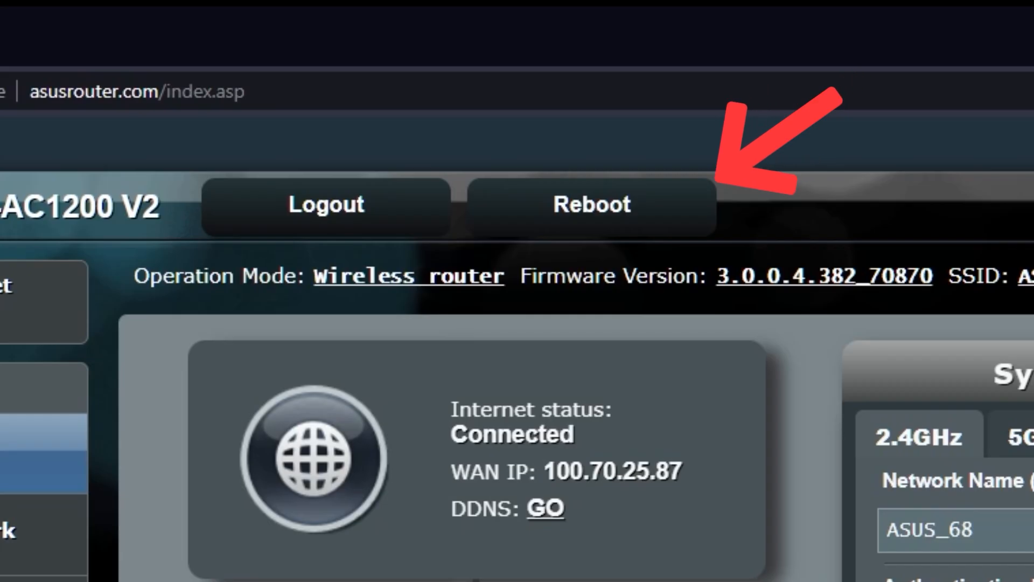
# Reboot the router, confirm it, and return to the RT-AC1200 V2 sign-in page.
pyautogui.click(589, 205)
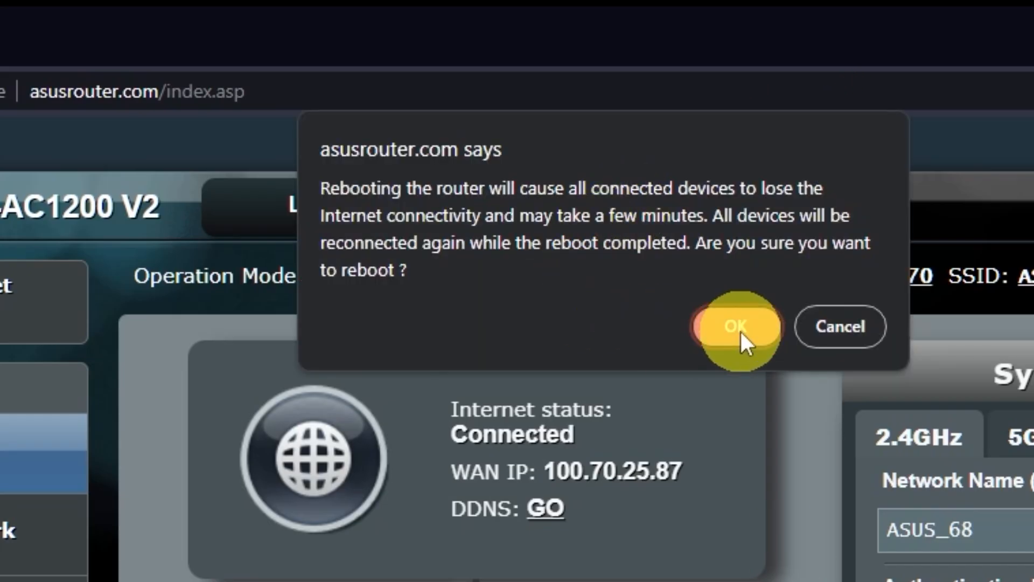
pyautogui.click(734, 327)
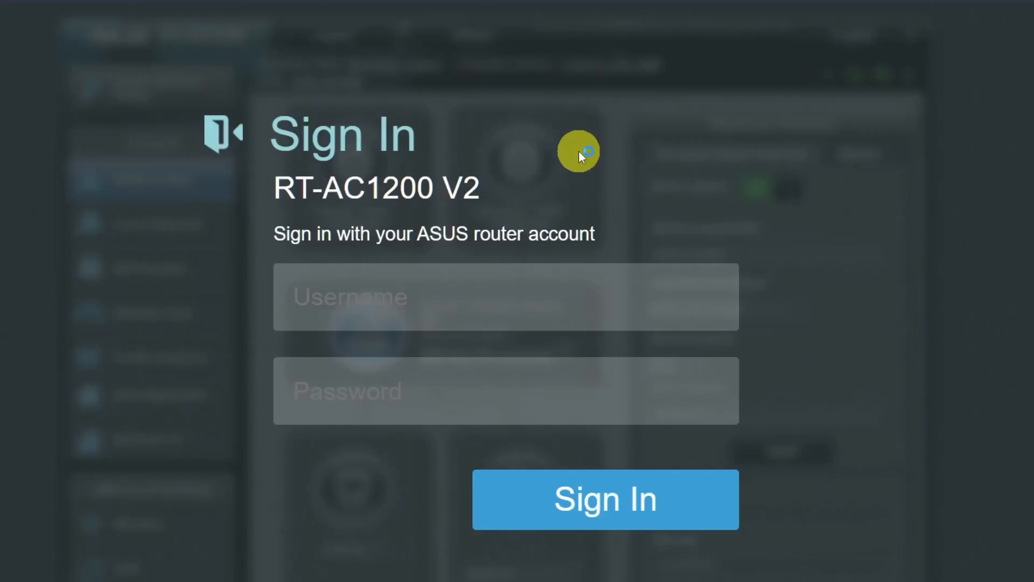
pyautogui.click(505, 297)
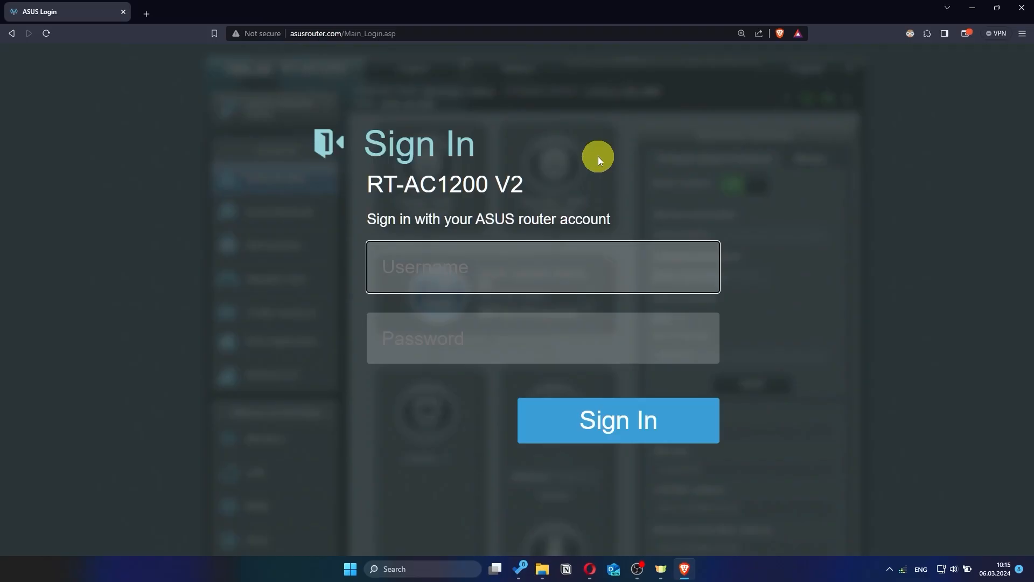
# Sign in as asus and apply MAC Clone (9c:2d:cd:30:46:d9) in the WAN settings.
pyautogui.write('asus')
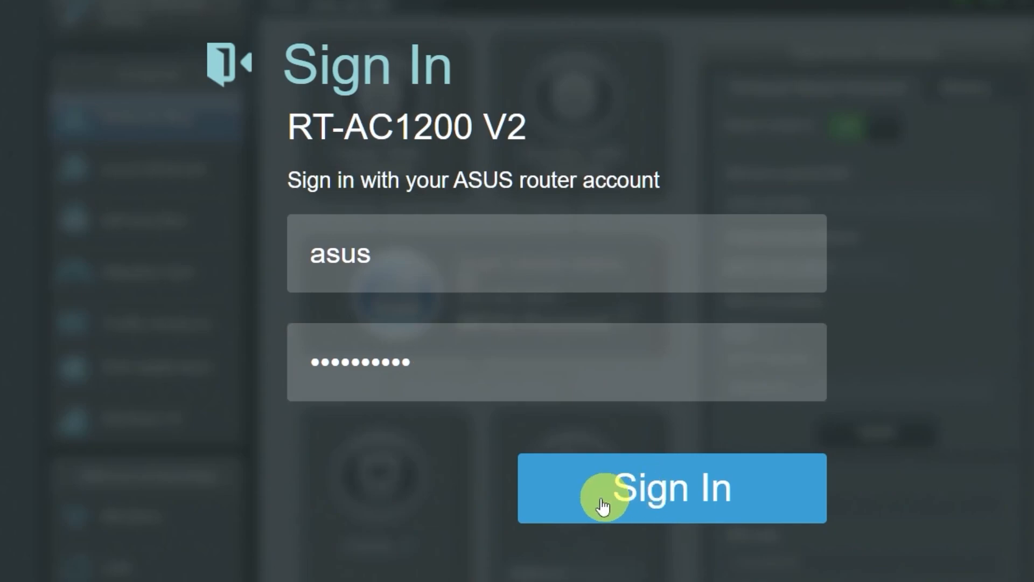
pyautogui.click(671, 488)
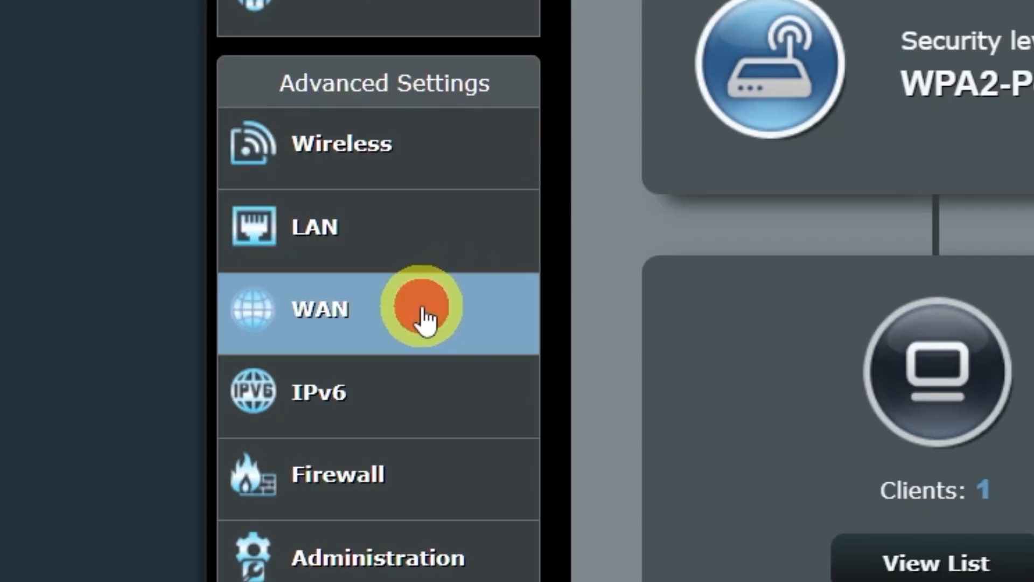
pyautogui.click(320, 308)
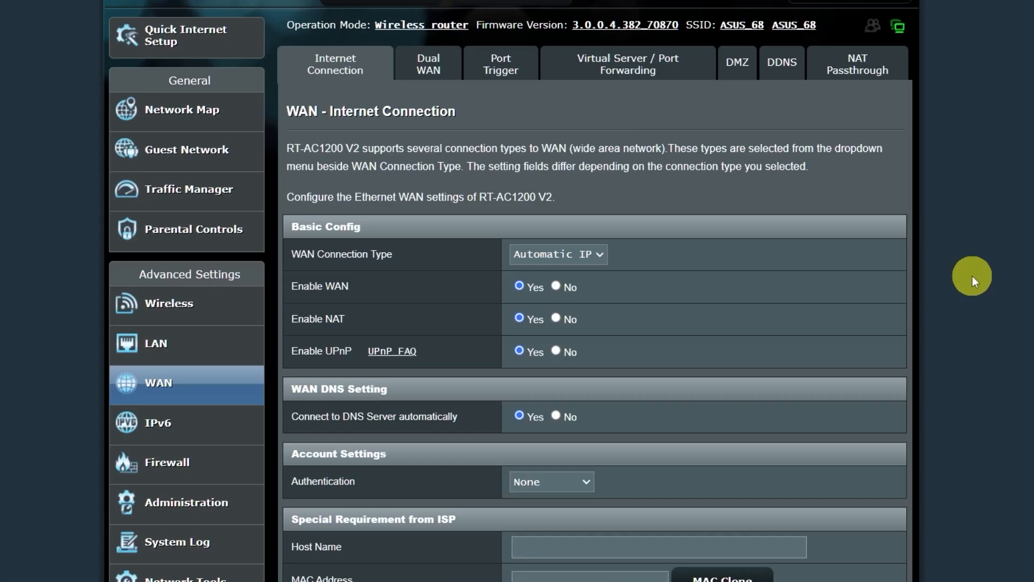
pyautogui.scroll(-3)
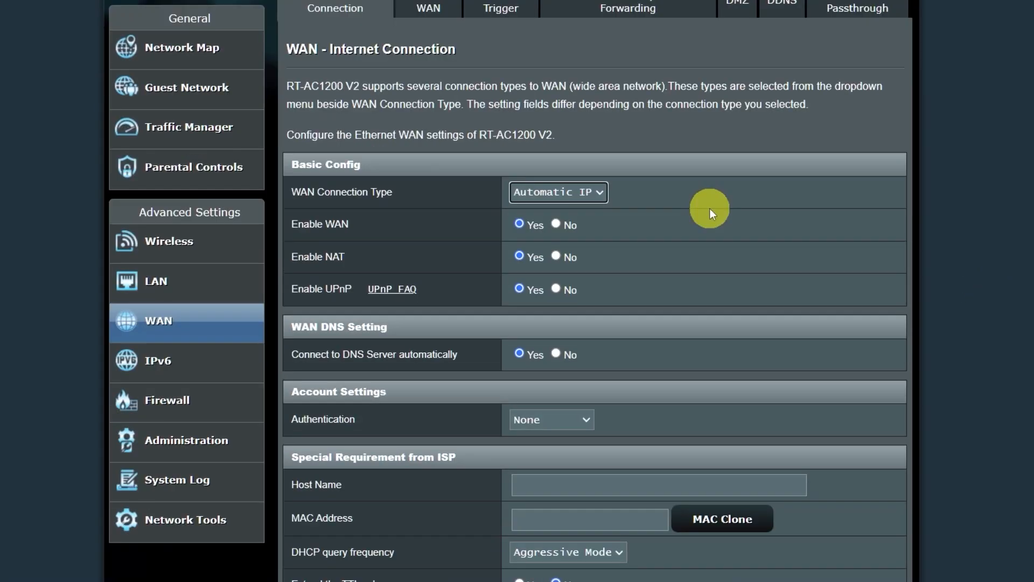
pyautogui.moveTo(717, 209)
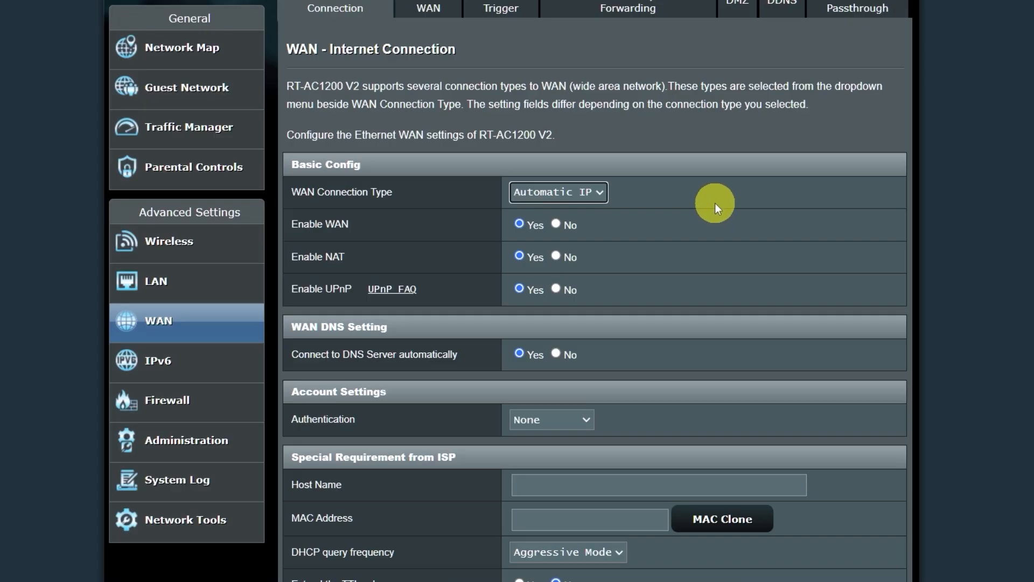
pyautogui.scroll(-3)
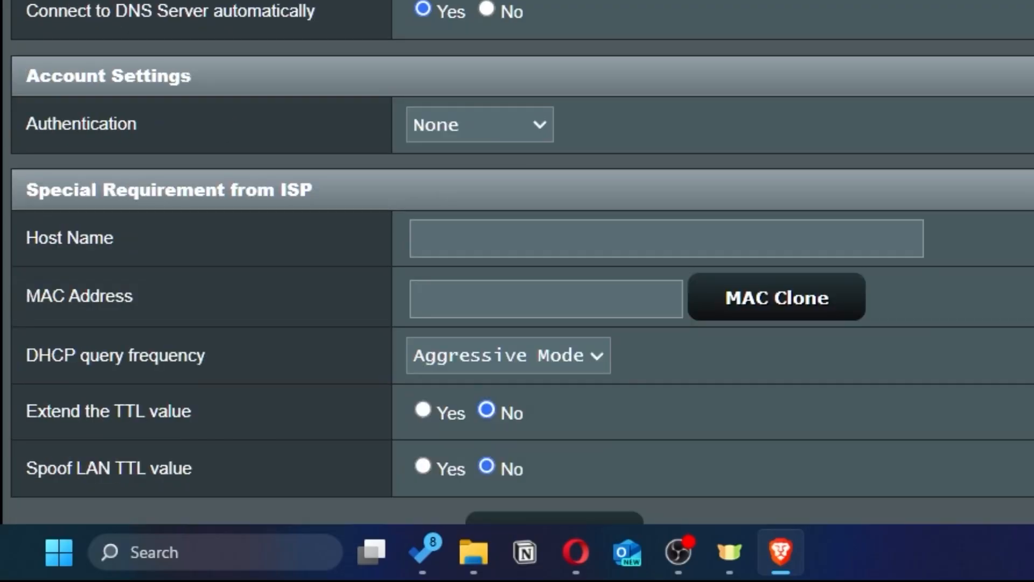
pyautogui.scroll(-3)
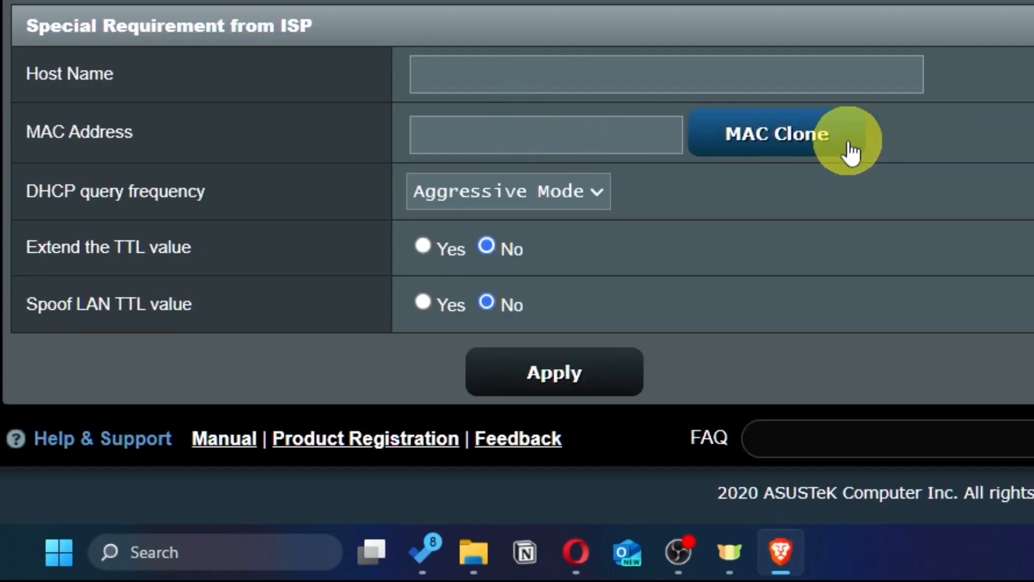
pyautogui.click(776, 133)
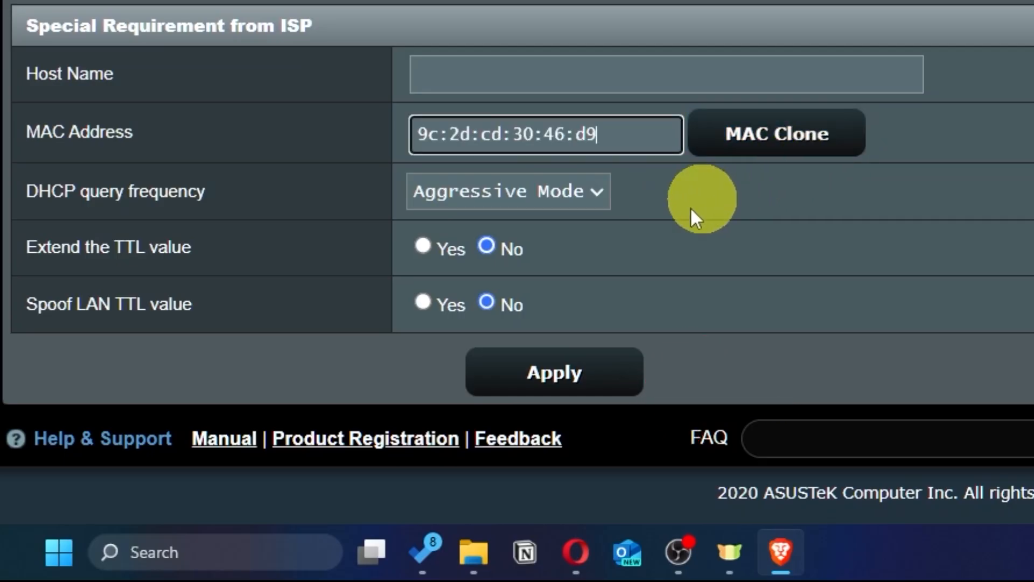
pyautogui.click(554, 371)
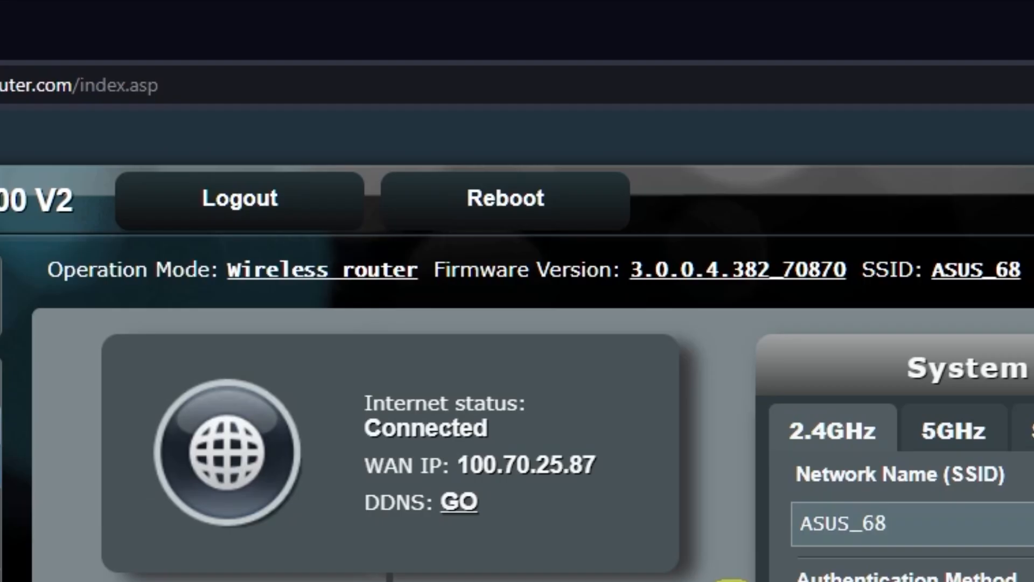
# Reboot the router again and confirm so the saved settings are applied.
pyautogui.click(505, 200)
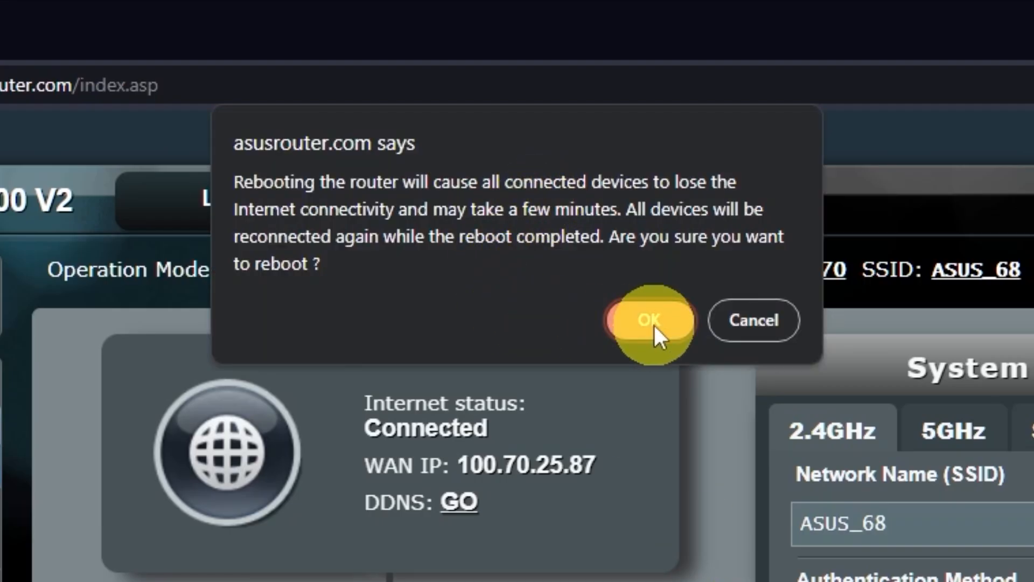
pyautogui.click(647, 320)
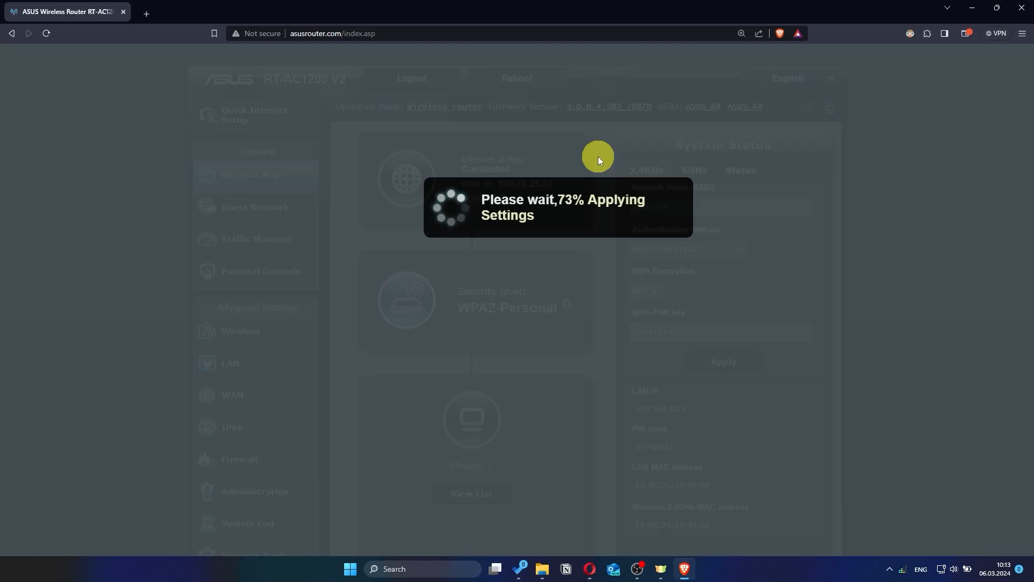
pyautogui.click(275, 13)
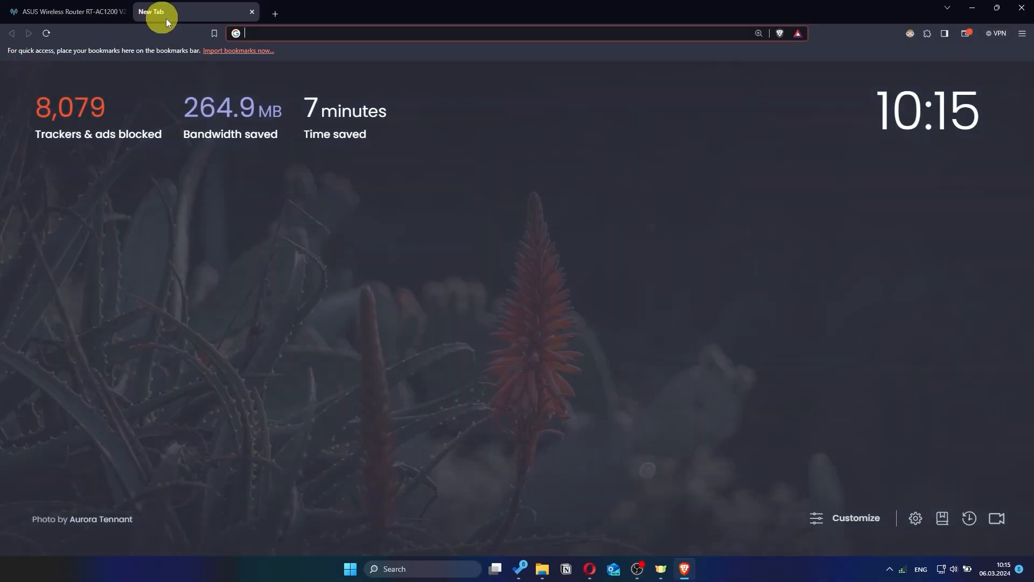
# Enter a Google search in the new tab's address bar to test the connection.
pyautogui.write('gg')
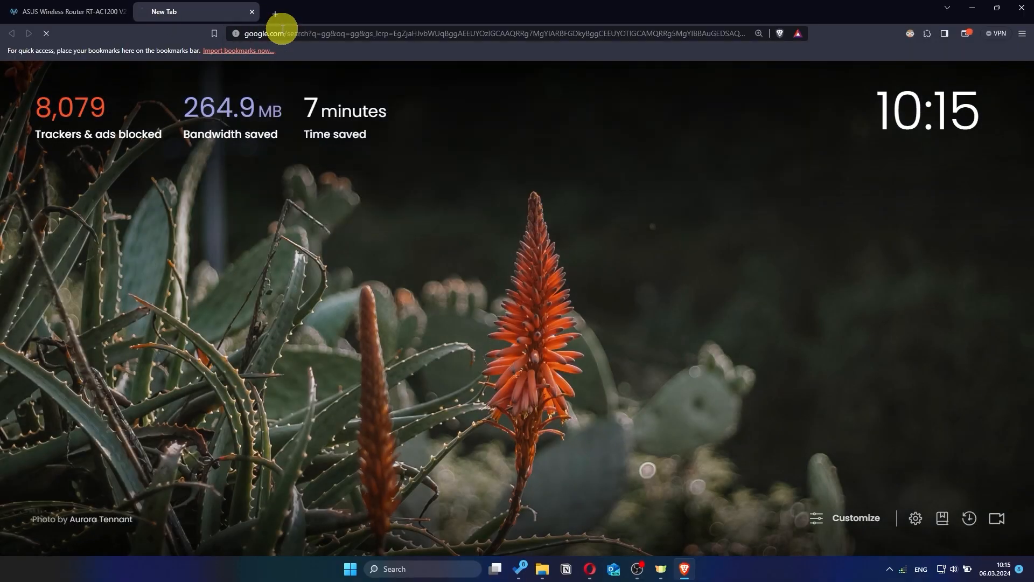